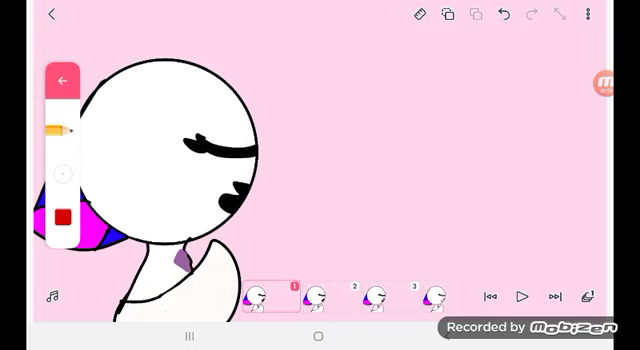
pyautogui.click(598, 84)
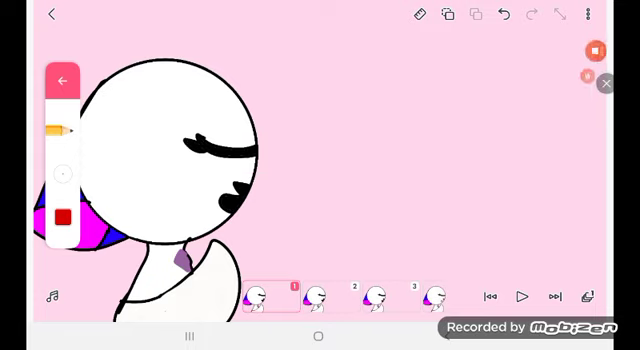